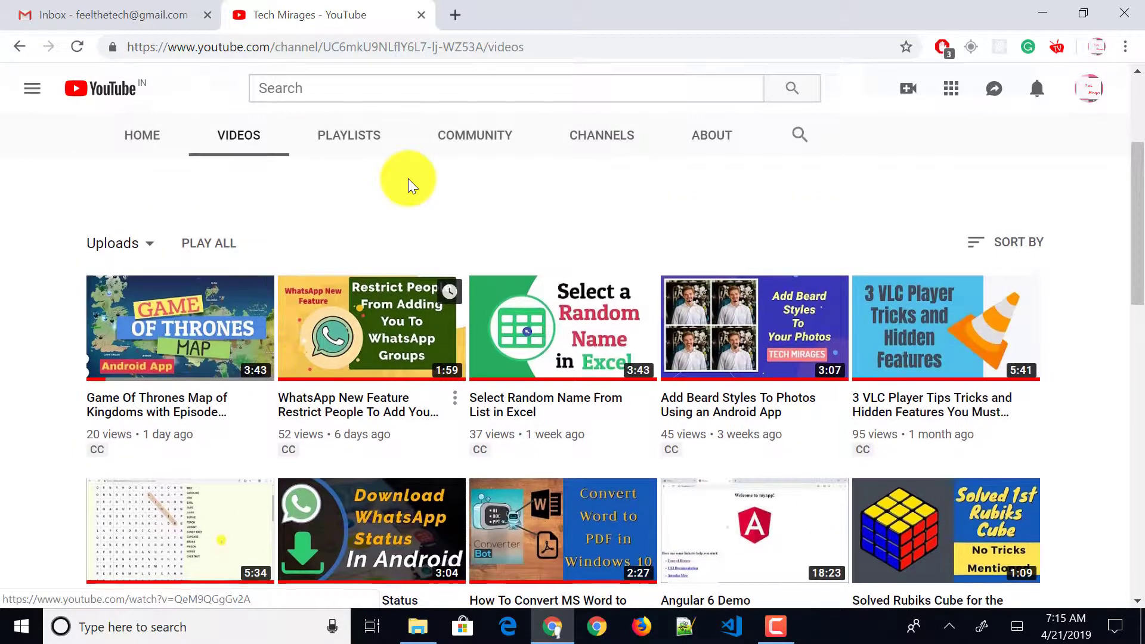
Leave the Tech Mirages YouTube channel page and switch to the Gmail inbox
{"action": "scroll", "scroll_direction": "down", "scroll_amount": 3}
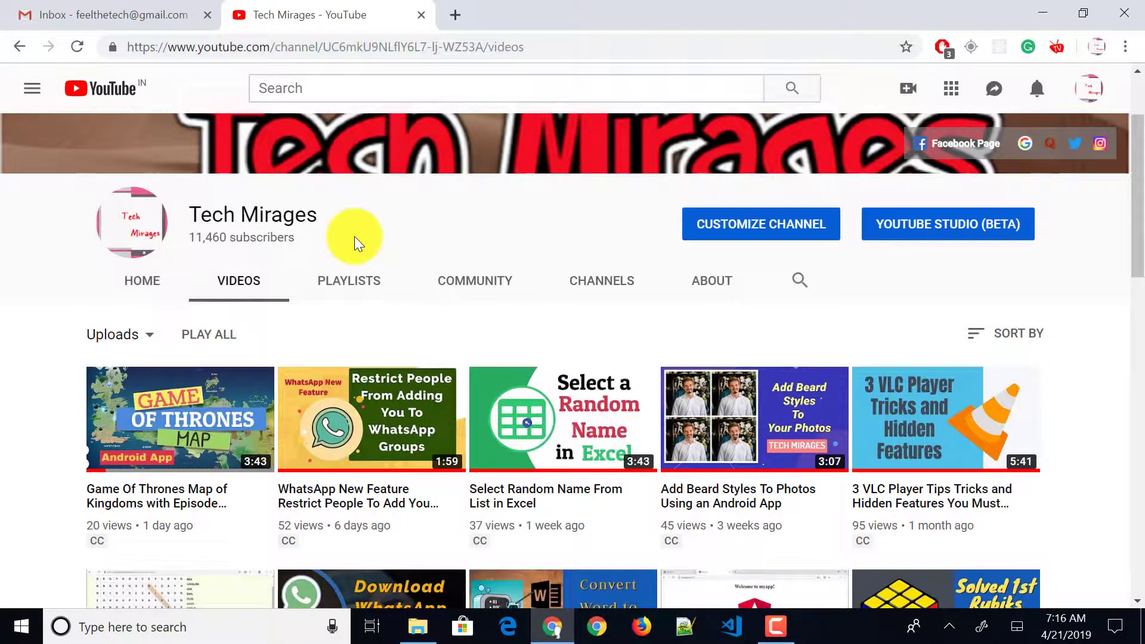
{"action": "left_click", "coordinate": [110, 14]}
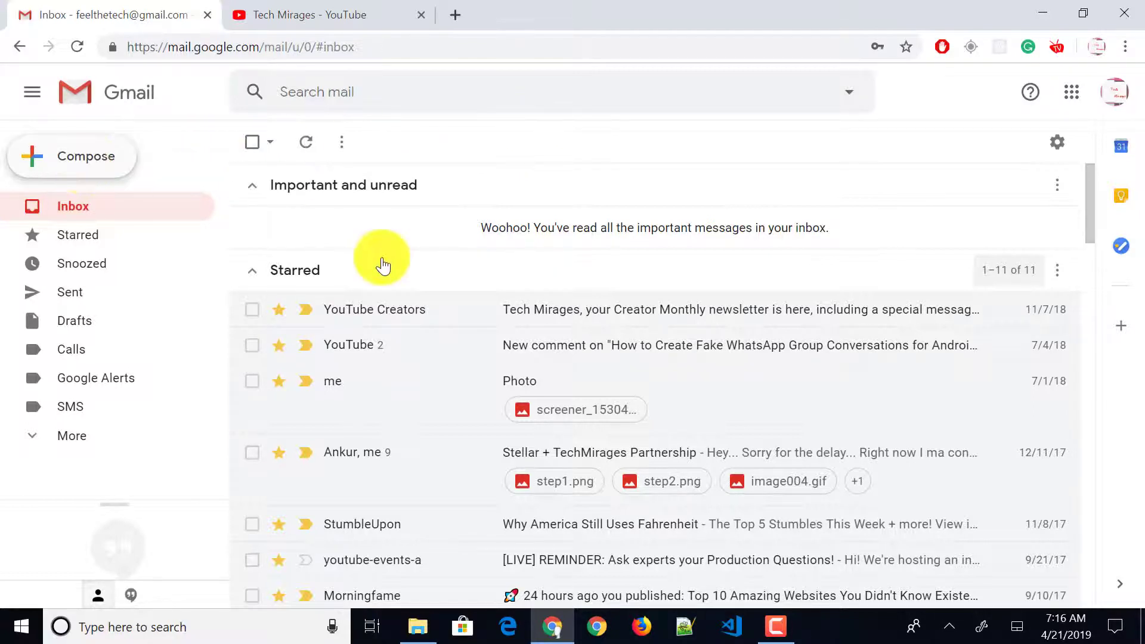
Compose a new email to Tech Mirages with subject 'test' and body 'test'
{"action": "left_click", "coordinate": [71, 156]}
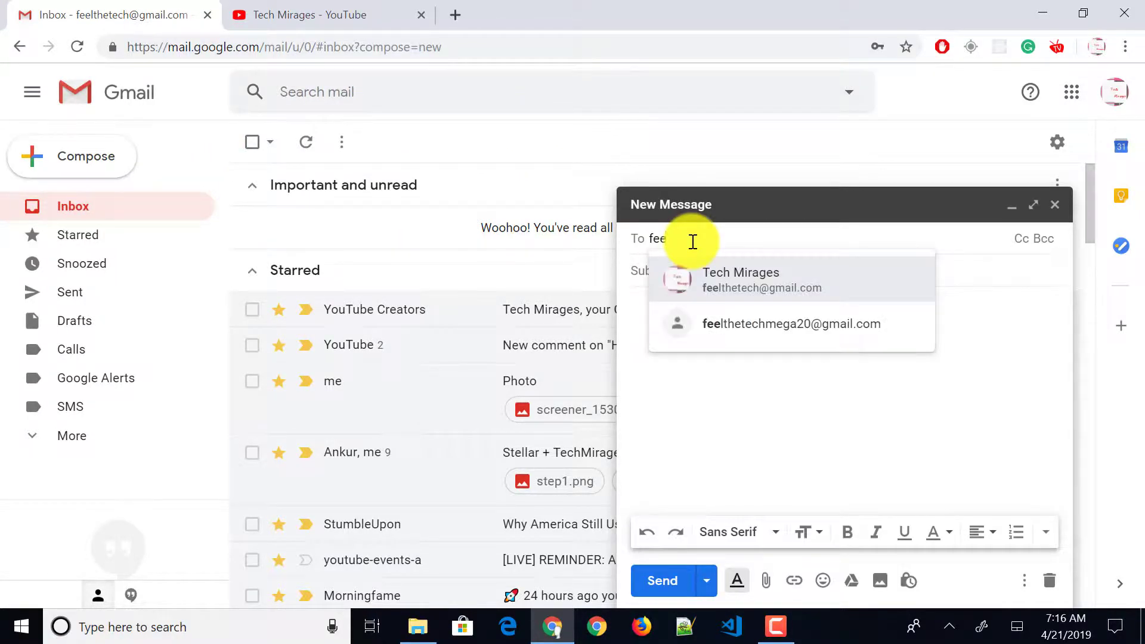
{"action": "left_click", "coordinate": [739, 279]}
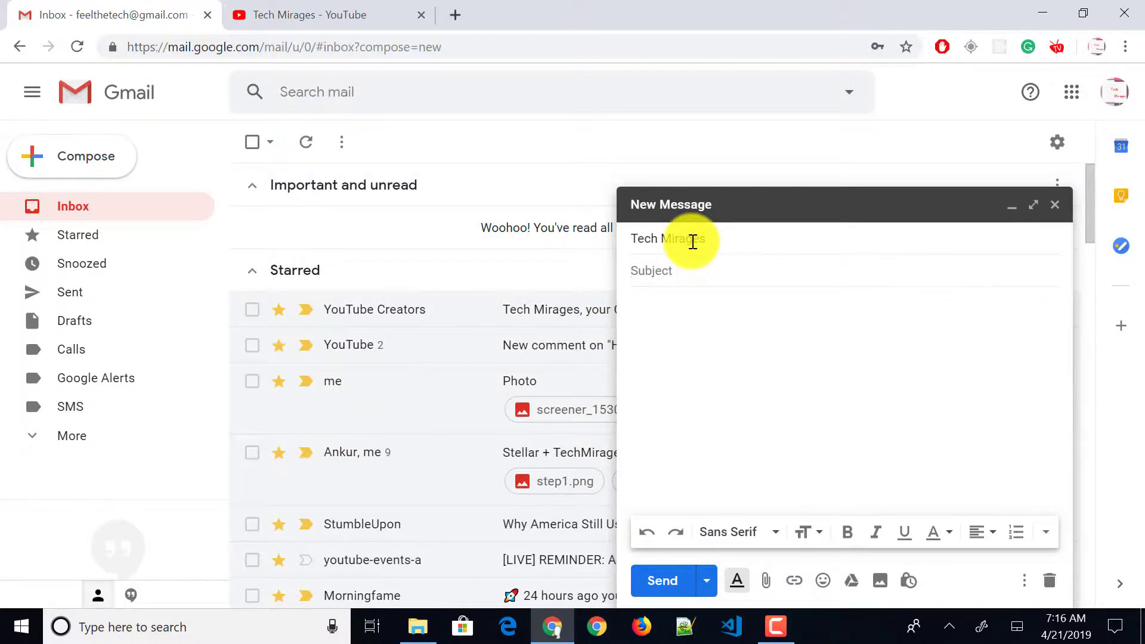
{"action": "type", "text": "test"}
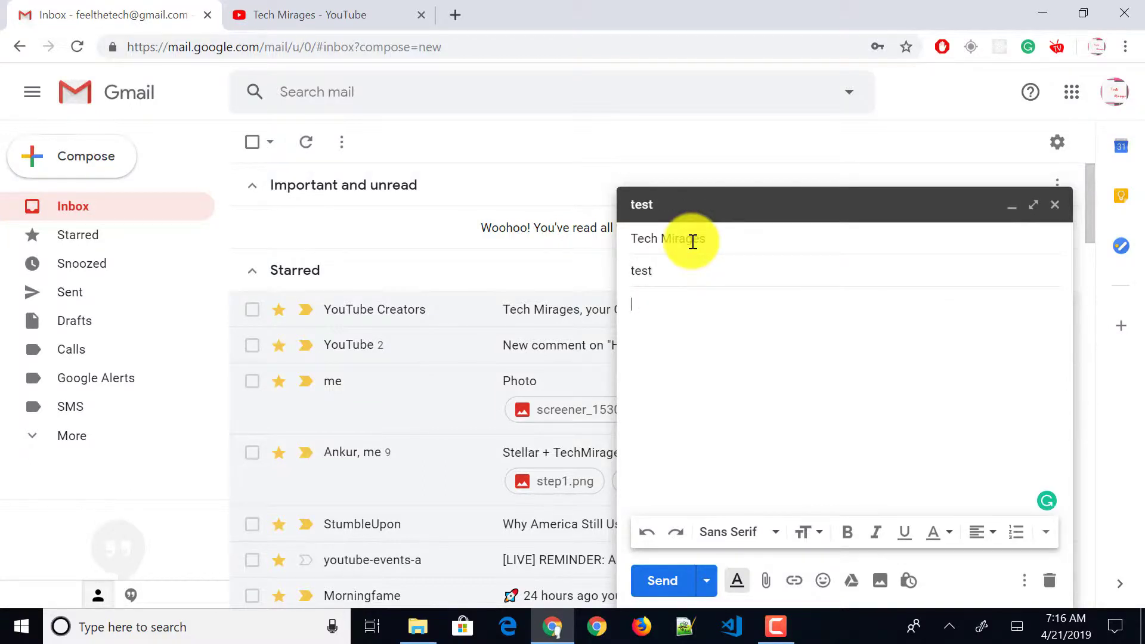
{"action": "type", "text": "test"}
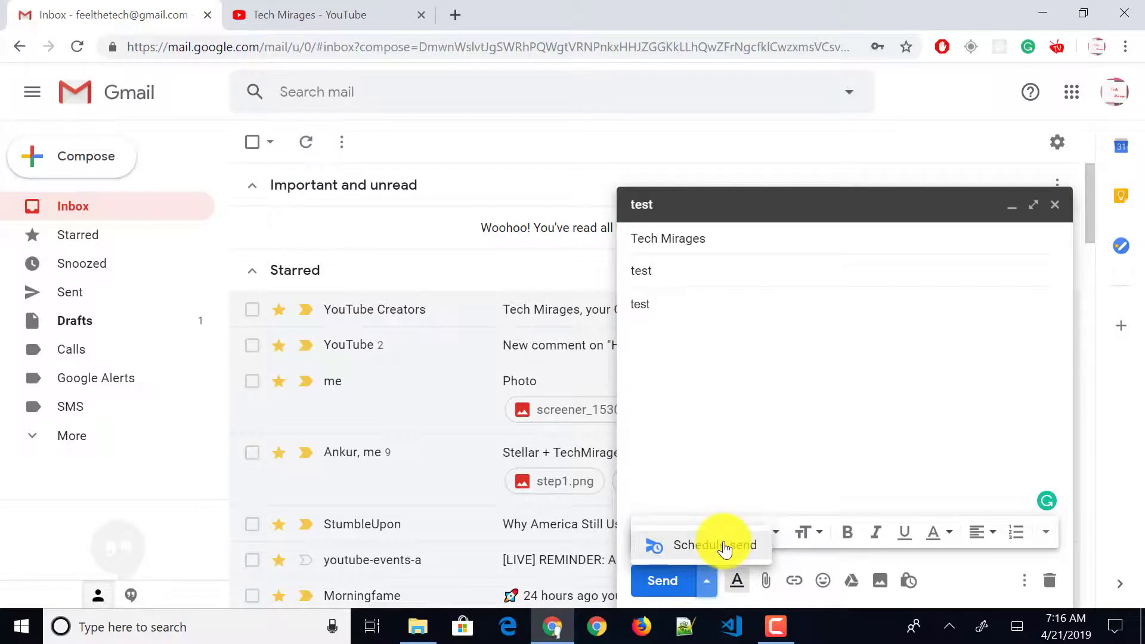
Choose Schedule send and Pick date & time to get the custom picker
{"action": "left_click", "coordinate": [708, 545]}
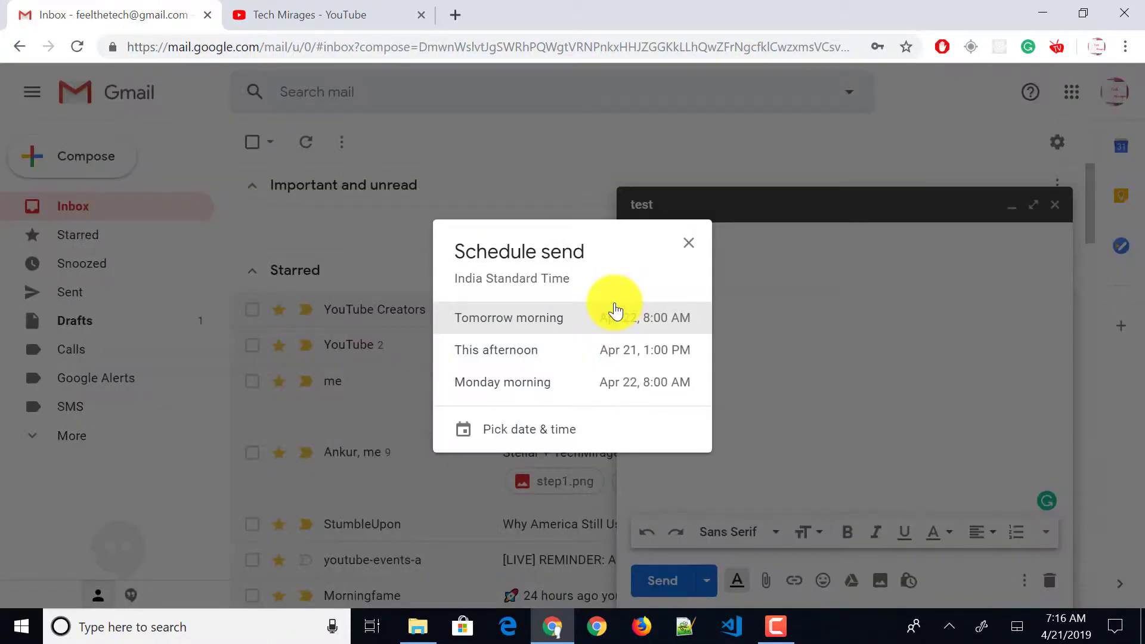
{"action": "mouse_move", "coordinate": [602, 336]}
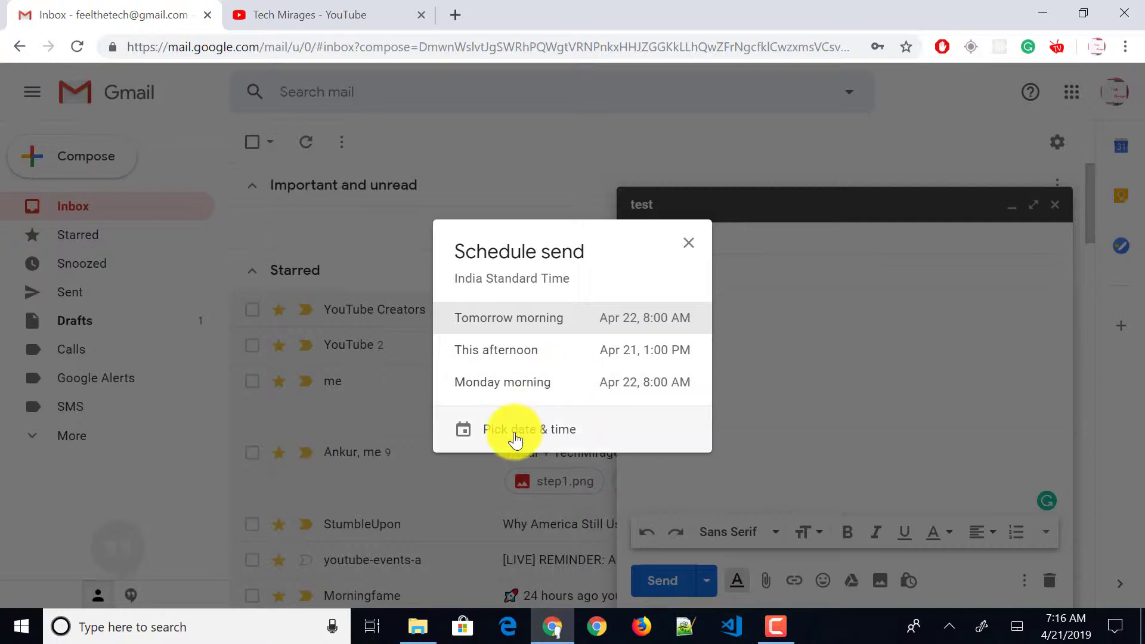
{"action": "left_click", "coordinate": [530, 430]}
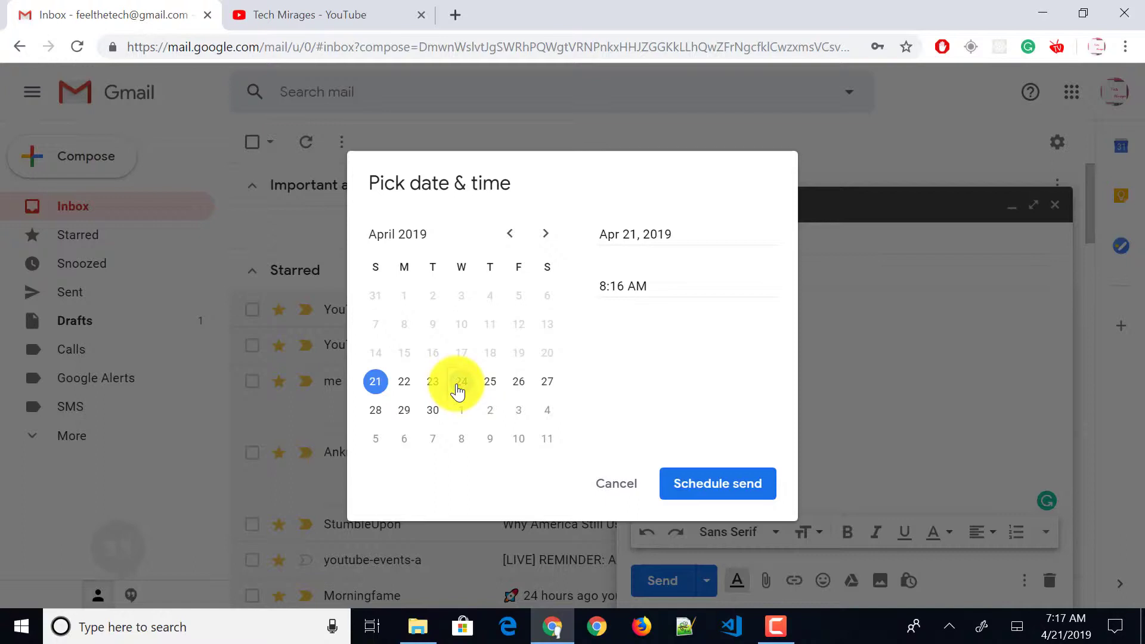
Schedule the test message for April 24, 2019 at 8:25 AM
{"action": "left_click", "coordinate": [461, 381]}
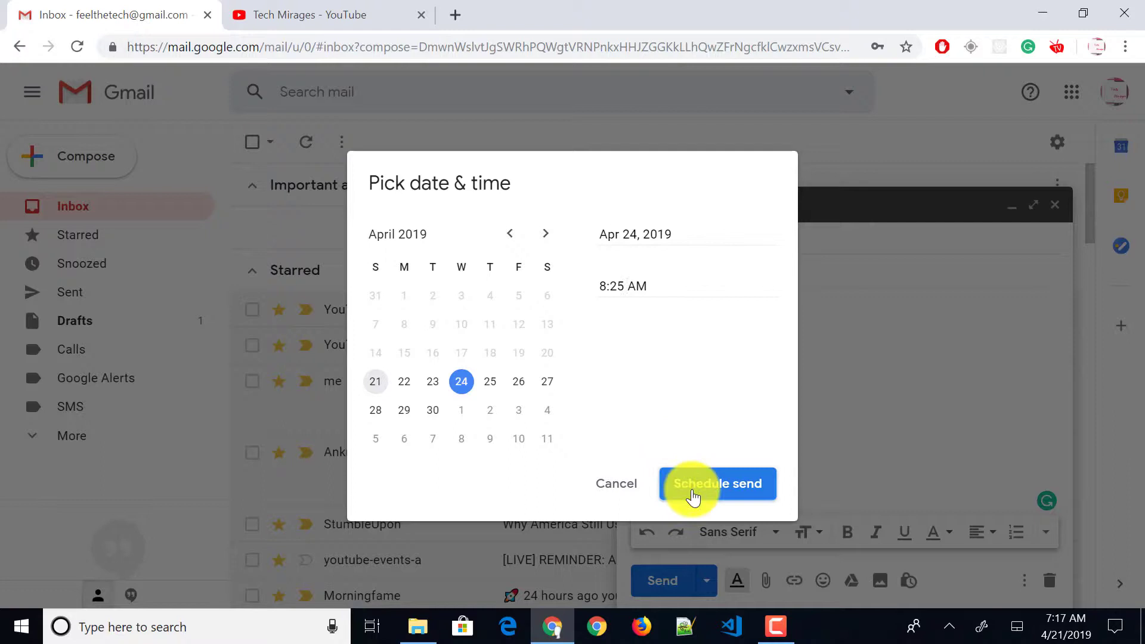
{"action": "left_click", "coordinate": [717, 484]}
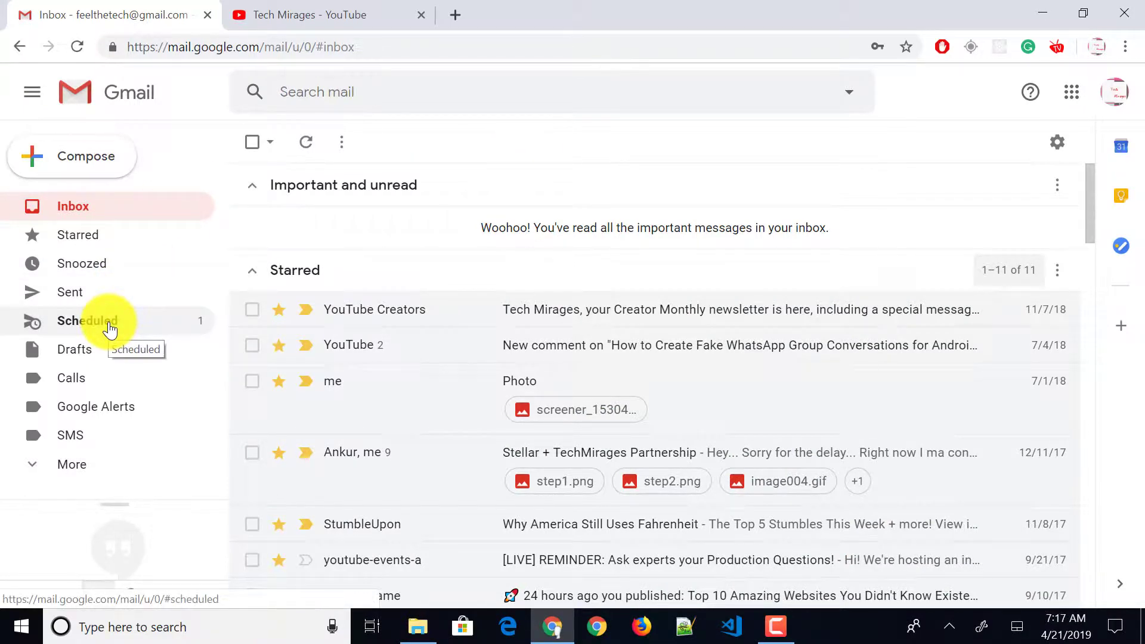
Cancel the test message's scheduled send from the Scheduled folder, restoring it as an editable draft
{"action": "left_click", "coordinate": [72, 465]}
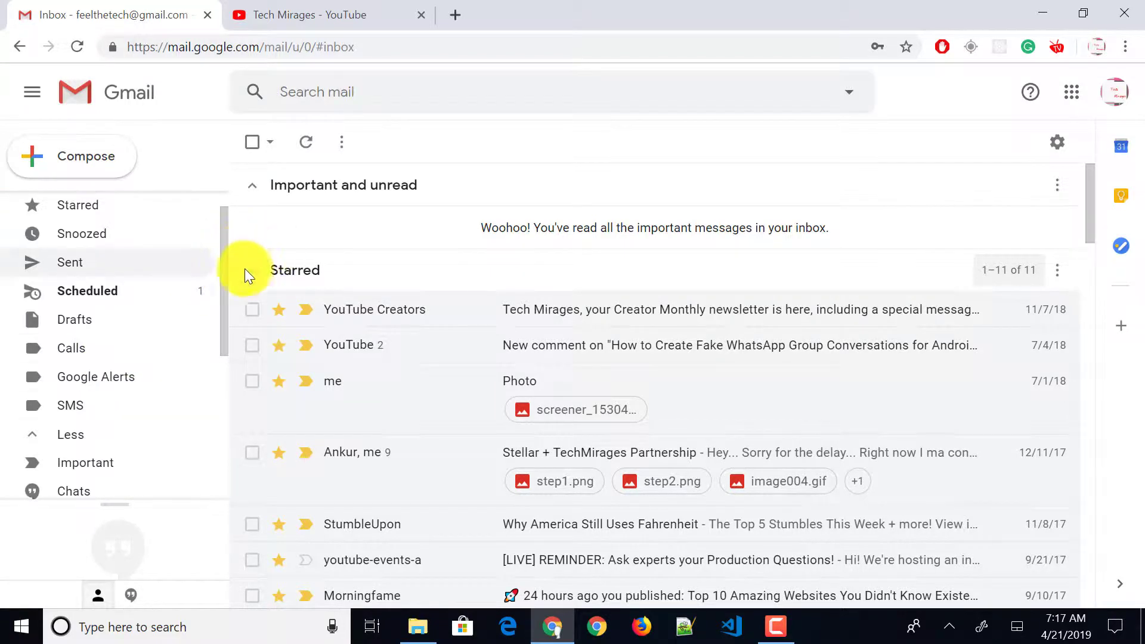
{"action": "mouse_move", "coordinate": [88, 291]}
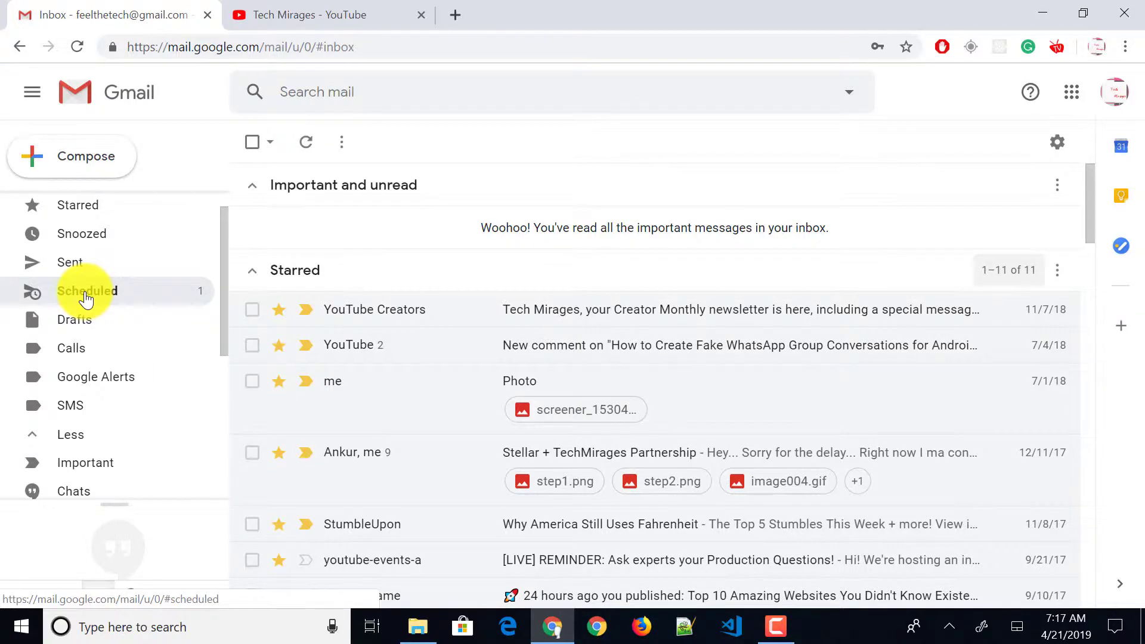
{"action": "left_click", "coordinate": [87, 290]}
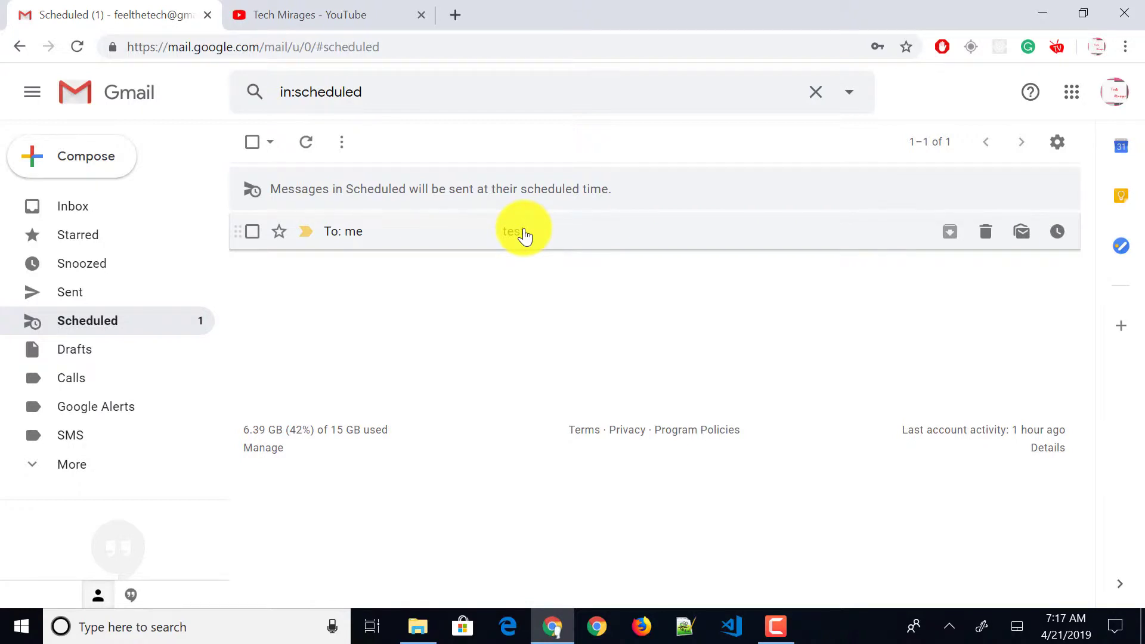
{"action": "left_click", "coordinate": [512, 232]}
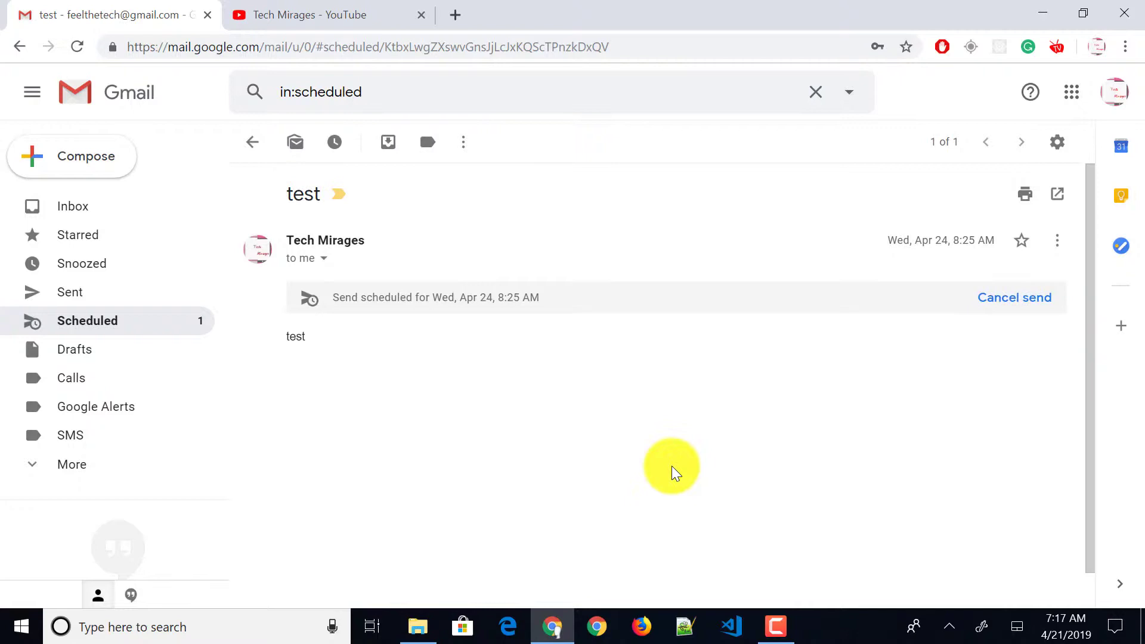
{"action": "left_click", "coordinate": [1014, 297]}
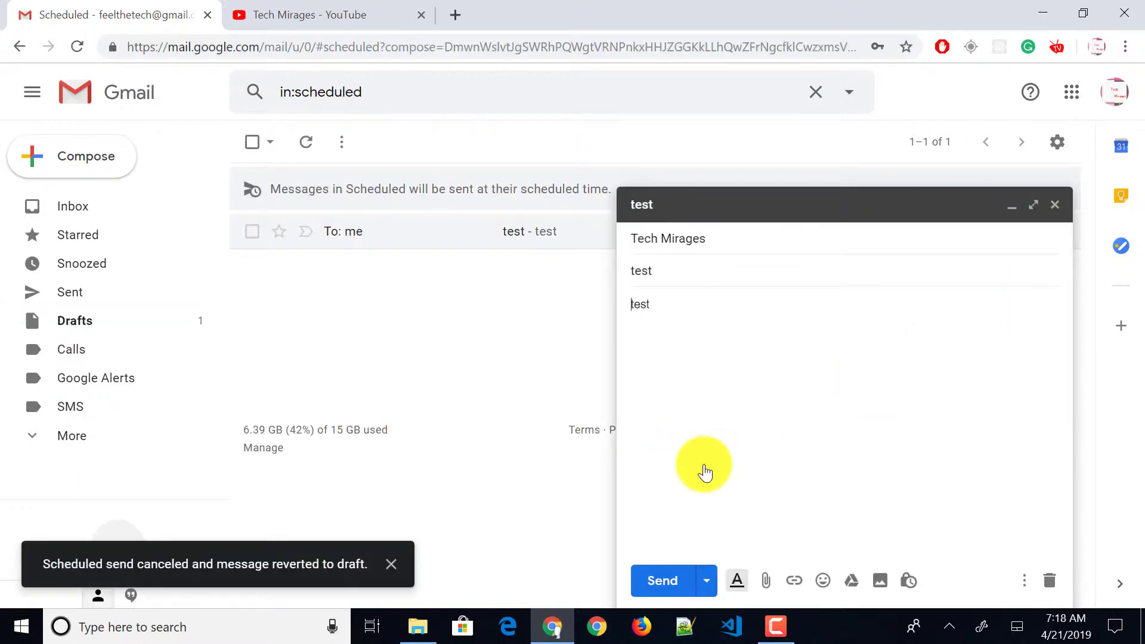
{"action": "left_click", "coordinate": [748, 441]}
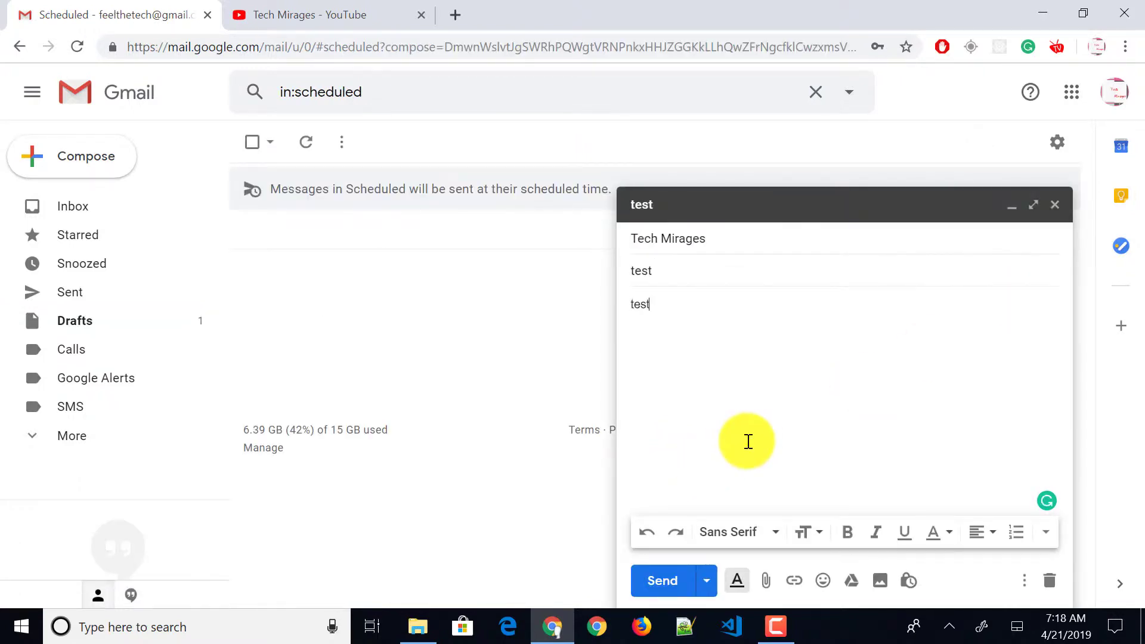
{"action": "left_click", "coordinate": [706, 581]}
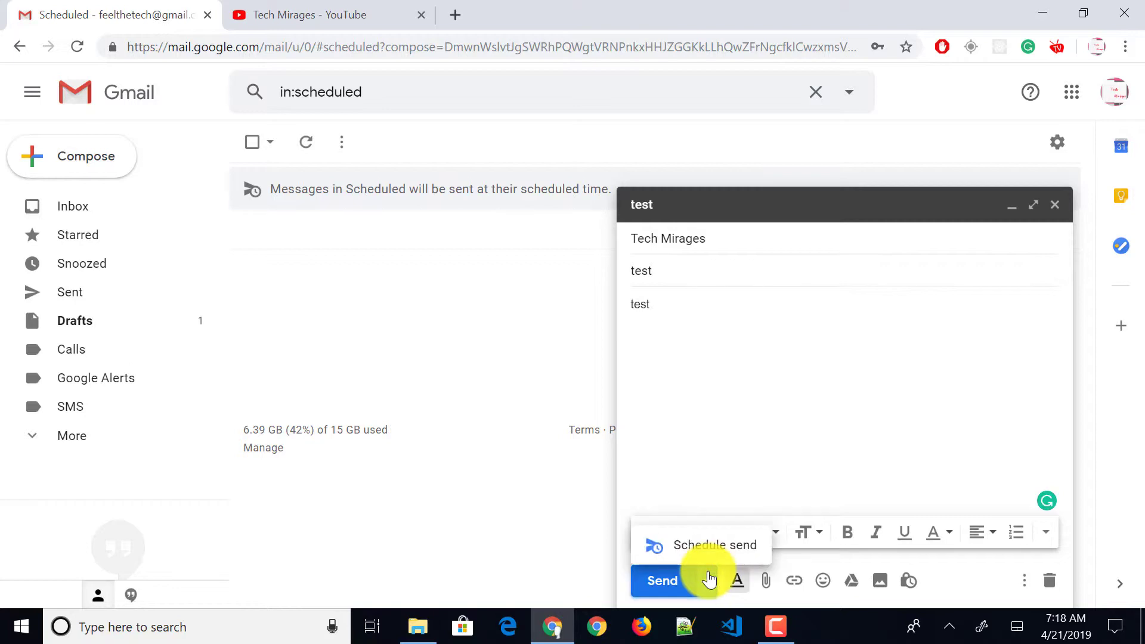
Reschedule the test draft for Monday morning, Apr 22 at 8:00 AM
{"action": "left_click", "coordinate": [700, 545]}
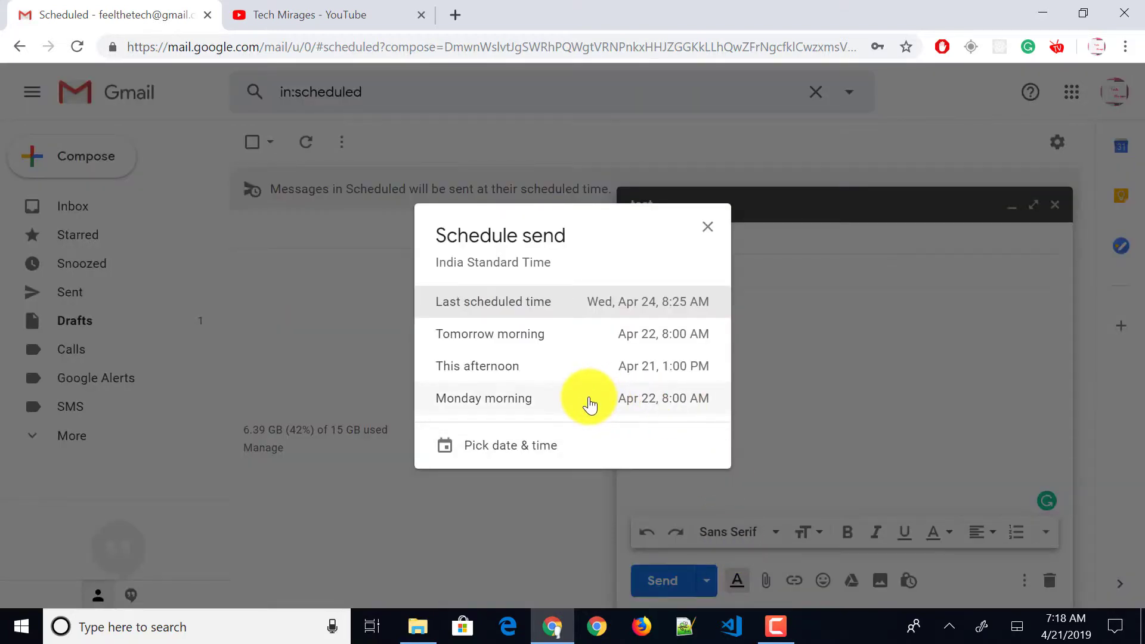
{"action": "mouse_move", "coordinate": [641, 407]}
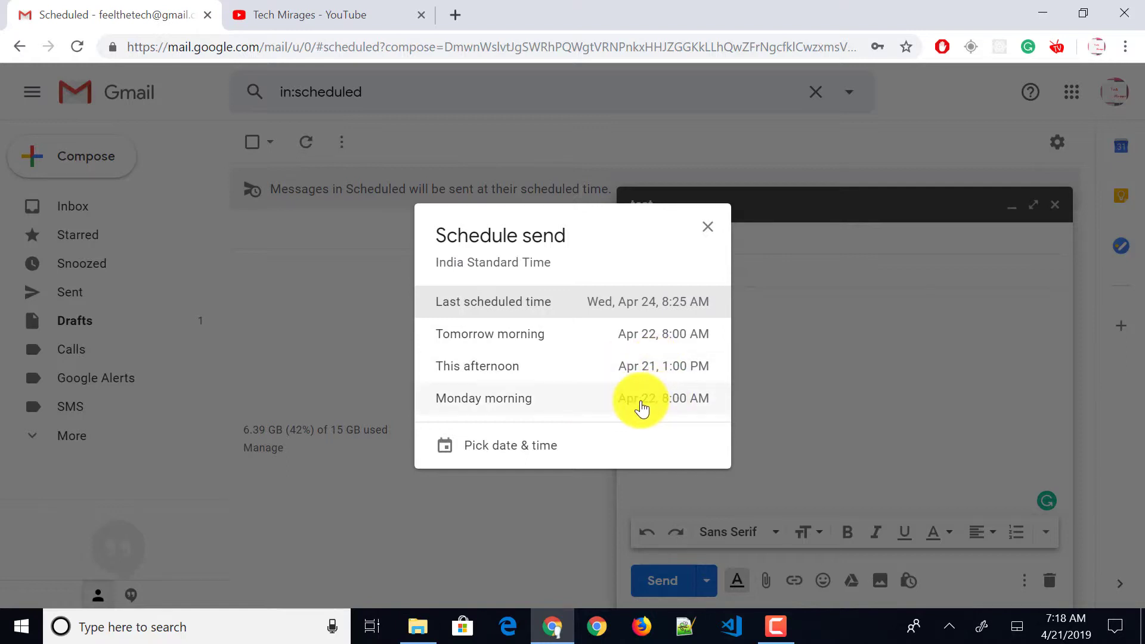
{"action": "left_click", "coordinate": [640, 398]}
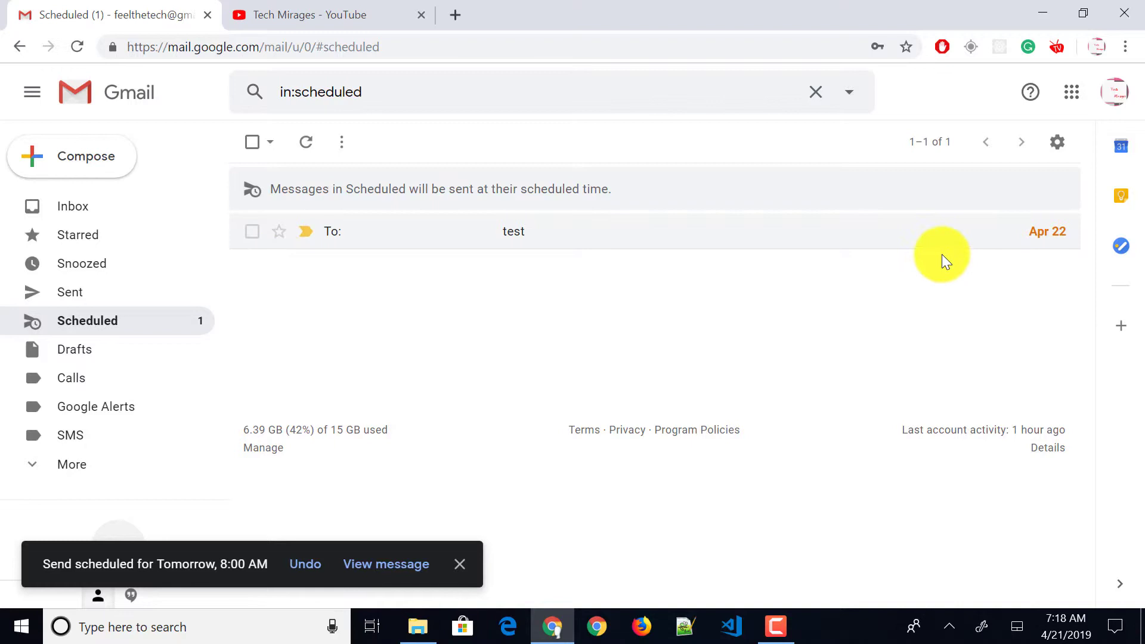
{"action": "mouse_move", "coordinate": [847, 292]}
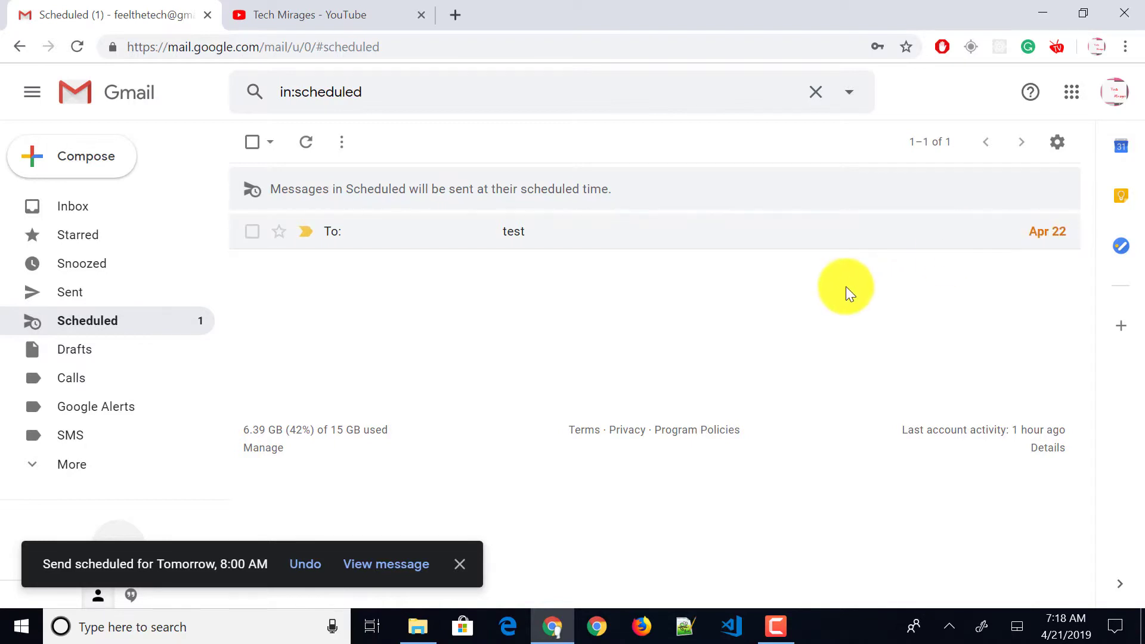